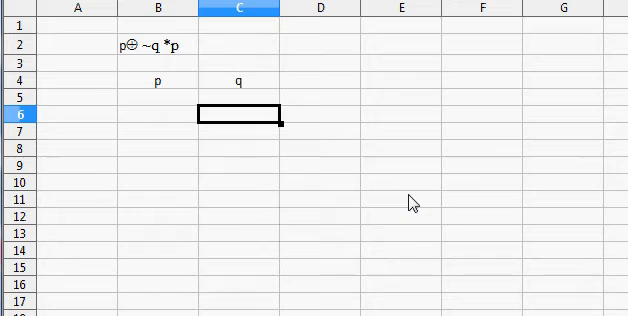
# Enter the p values T, T, F, F down column B from B6.
pyautogui.click(158, 113)
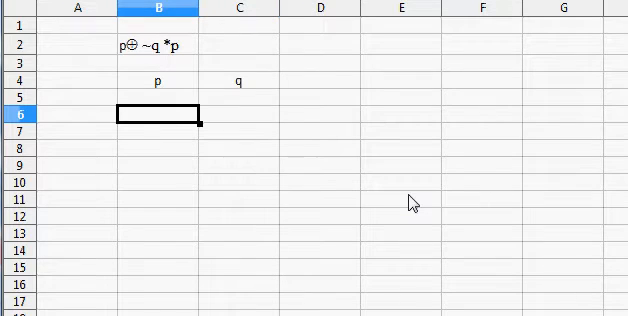
pyautogui.write('T')
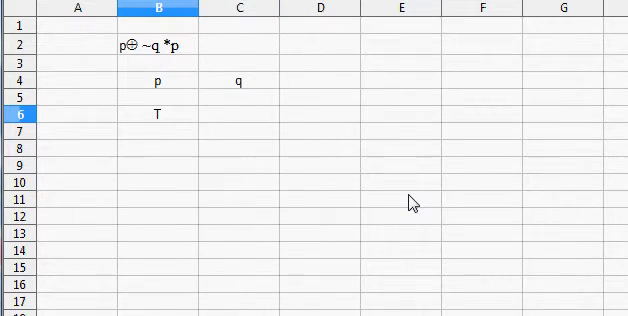
pyautogui.write('T')
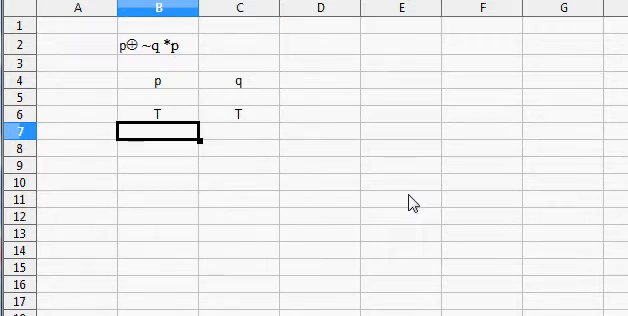
pyautogui.write('T')
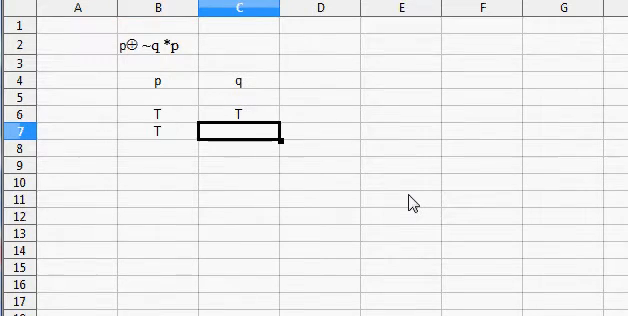
pyautogui.write('F')
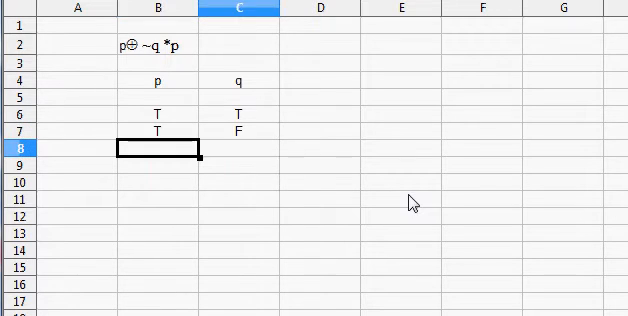
pyautogui.write('F')
pyautogui.click(239, 148)
pyautogui.write('T')
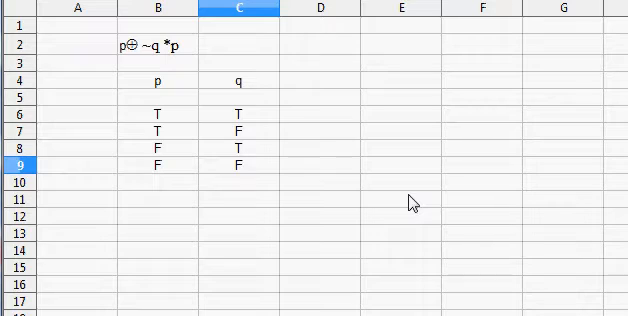
pyautogui.click(239, 162)
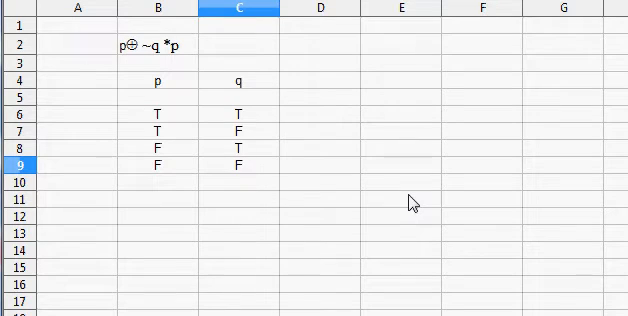
pyautogui.click(238, 164)
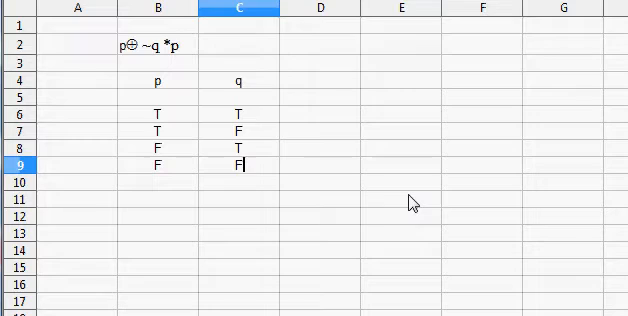
pyautogui.moveTo(307, 57)
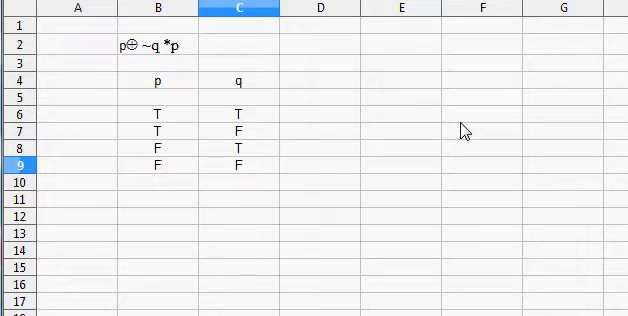
pyautogui.click(237, 163)
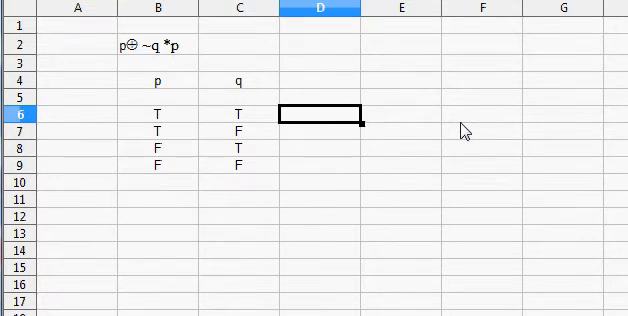
# Head column D with ~q and enter F as its first value.
pyautogui.click(318, 78)
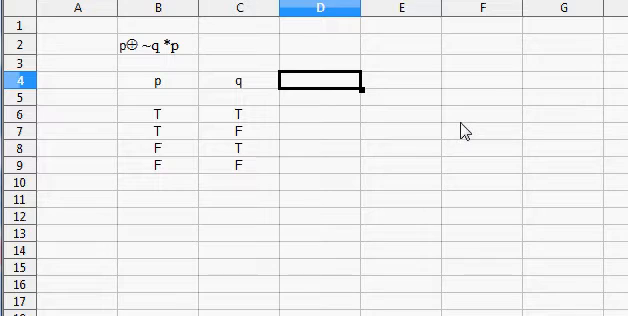
pyautogui.write('~')
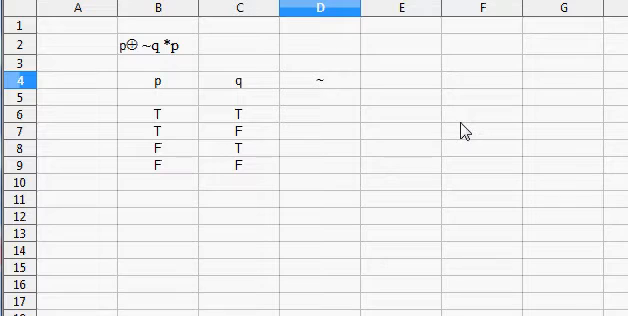
pyautogui.write('q')
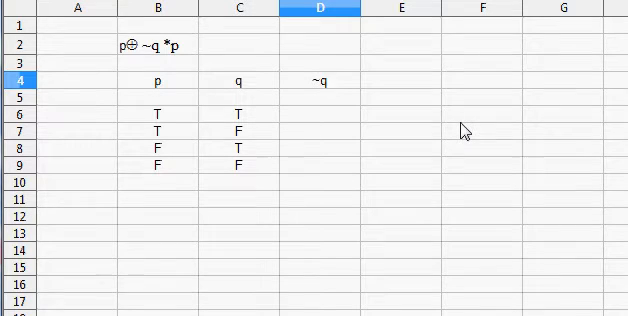
pyautogui.click(320, 112)
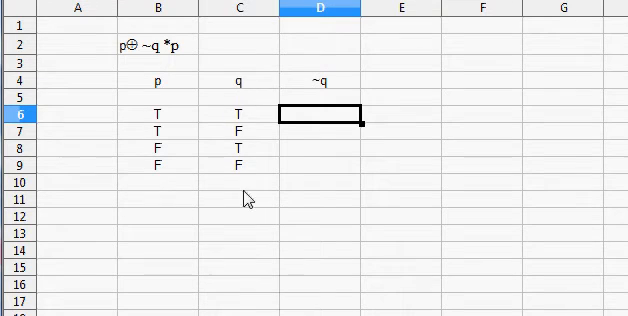
pyautogui.moveTo(318, 124)
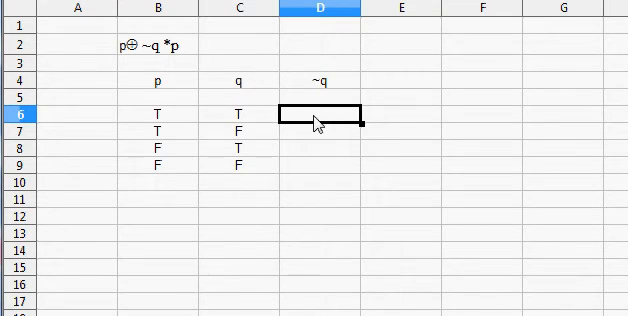
pyautogui.write('F')
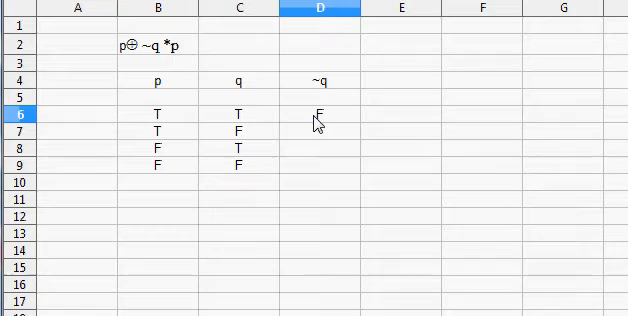
pyautogui.click(318, 146)
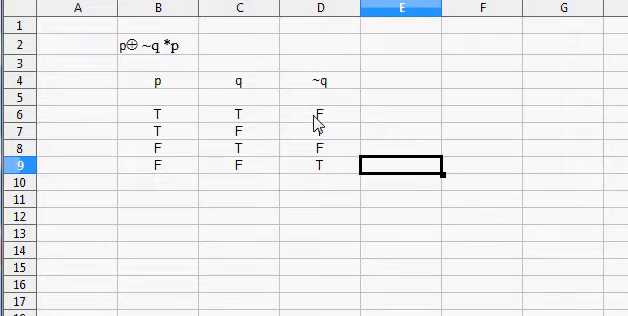
# Select cell E4 beside the finished F, T, F, T ~q column.
pyautogui.click(402, 82)
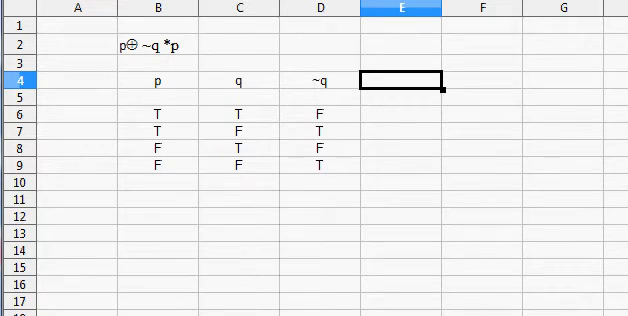
# Type the heading ~q*p in cell E4.
pyautogui.write('~q')
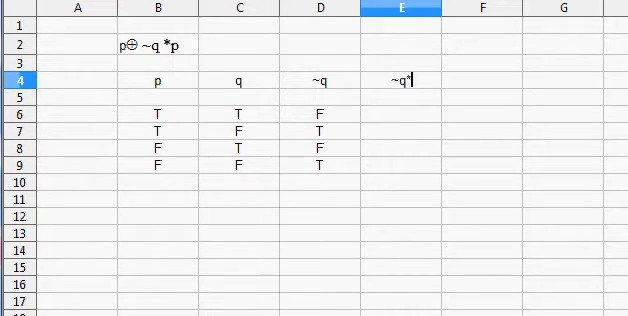
pyautogui.write('*p')
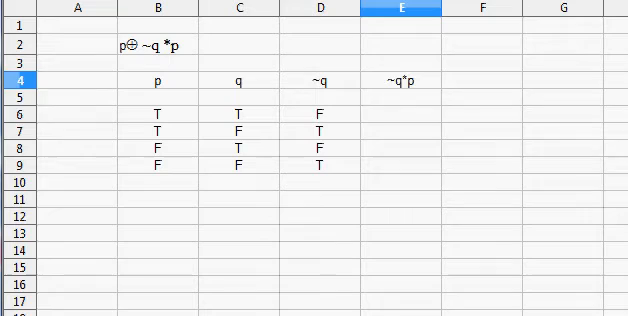
pyautogui.click(398, 115)
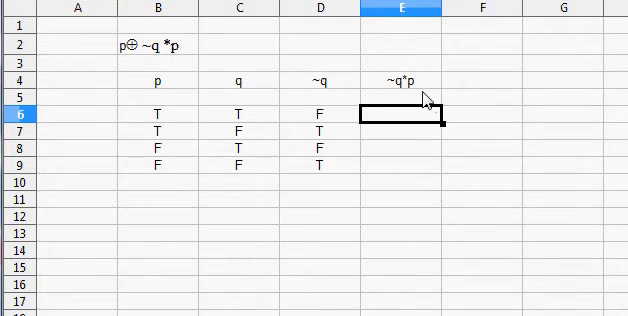
pyautogui.moveTo(322, 90)
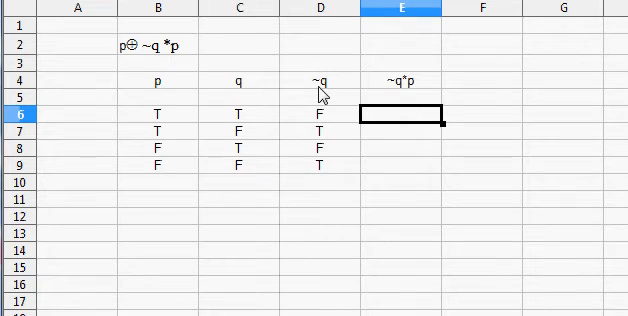
# Fill the ~q*p column with F, T, F, F, checking against the p and ~q values.
pyautogui.click(322, 79)
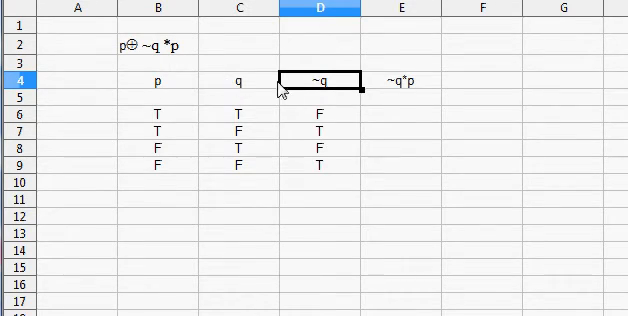
pyautogui.moveTo(415, 128)
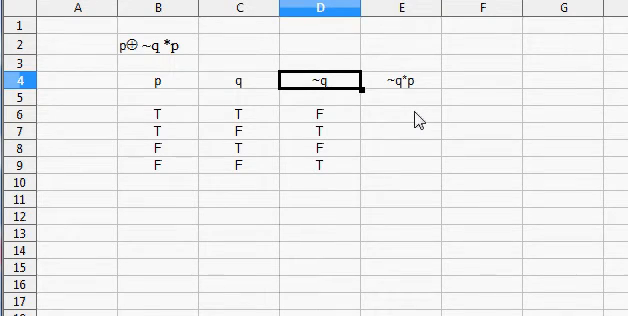
pyautogui.click(160, 111)
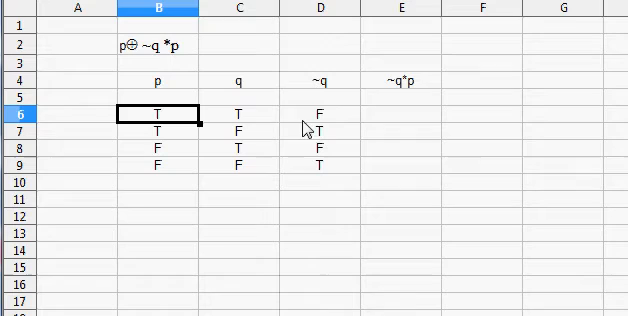
pyautogui.click(405, 113)
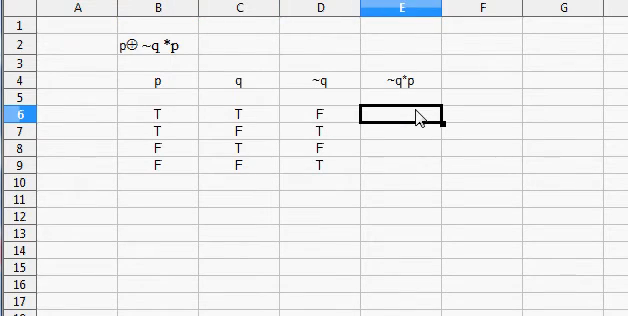
pyautogui.write('f')
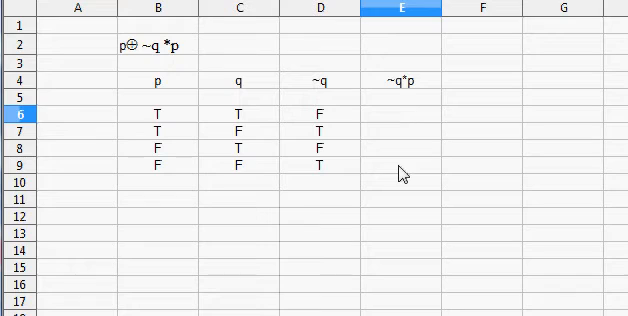
pyautogui.write('F')
pyautogui.click(401, 130)
pyautogui.write('T')
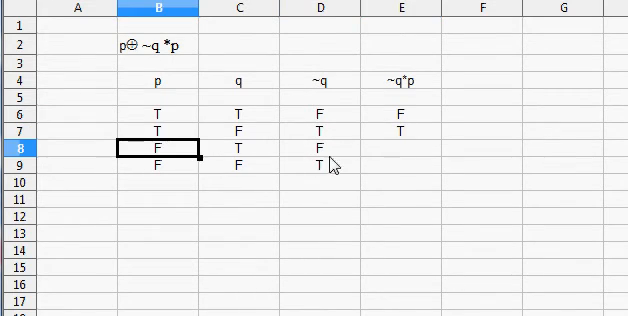
pyautogui.click(400, 146)
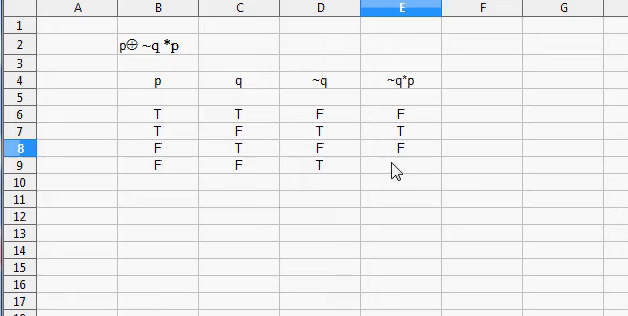
pyautogui.click(318, 162)
pyautogui.write('F')
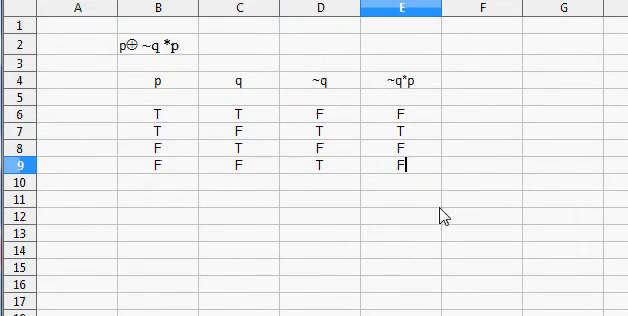
pyautogui.moveTo(599, 247)
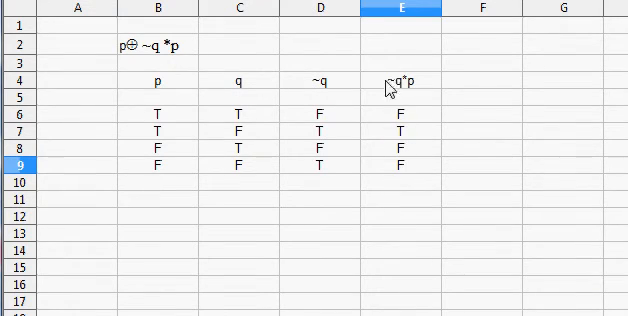
pyautogui.moveTo(415, 92)
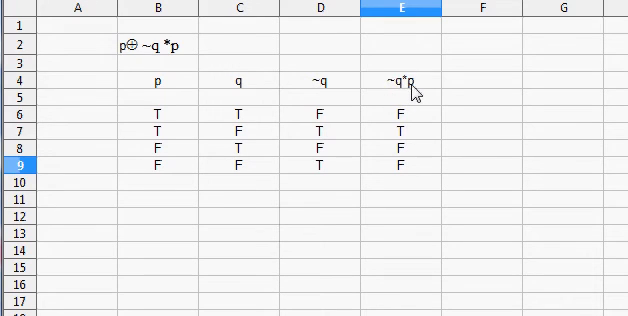
# Enter the heading p⊕ ~q *p in cell F4.
pyautogui.click(400, 82)
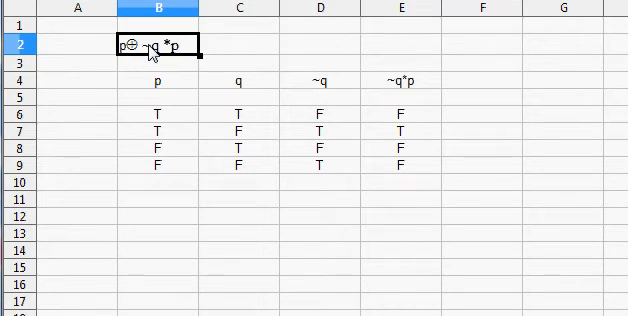
pyautogui.moveTo(108, 11)
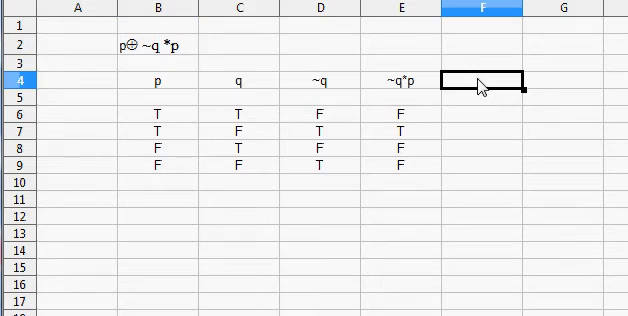
pyautogui.write('p⊖ ~q *p')
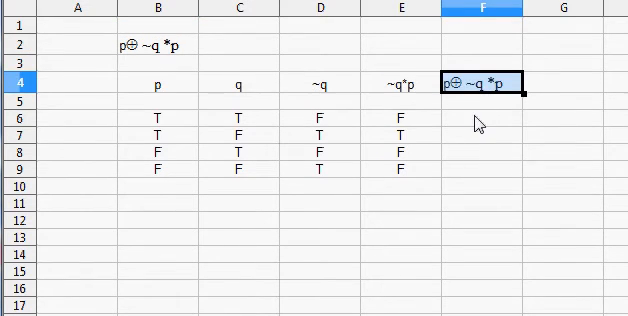
pyautogui.click(479, 117)
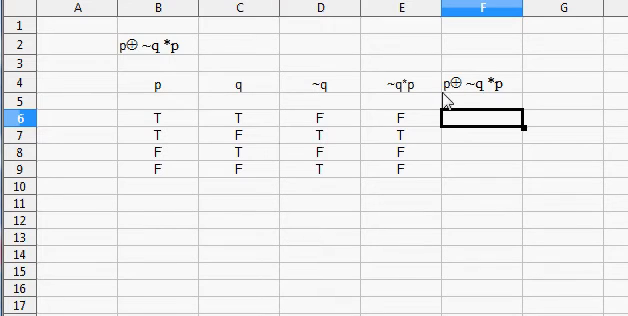
pyautogui.moveTo(183, 88)
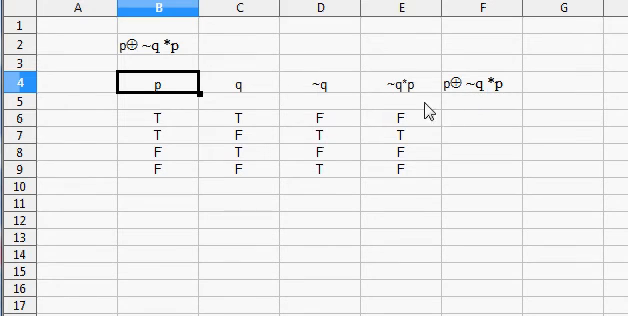
pyautogui.click(399, 84)
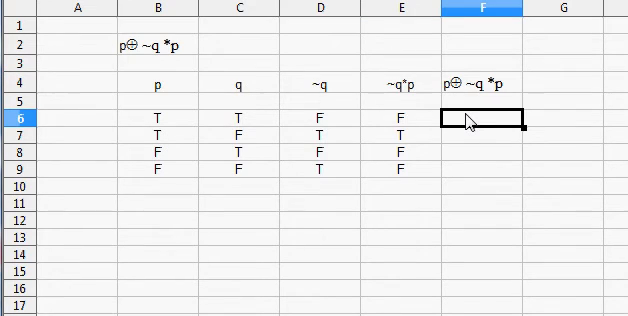
pyautogui.moveTo(555, 170)
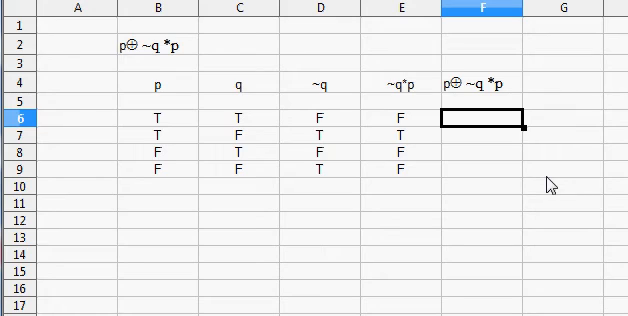
# Fill column F with T, F, F, F, comparing each row's p and ~q*p.
pyautogui.click(158, 115)
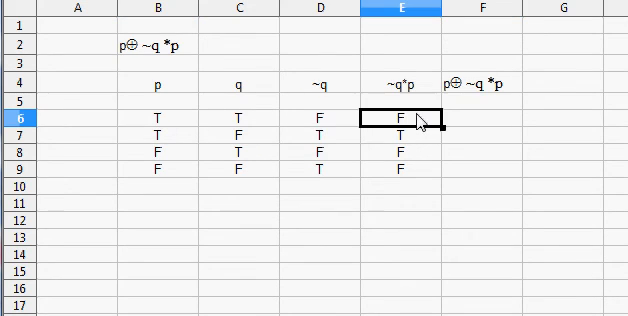
pyautogui.click(161, 121)
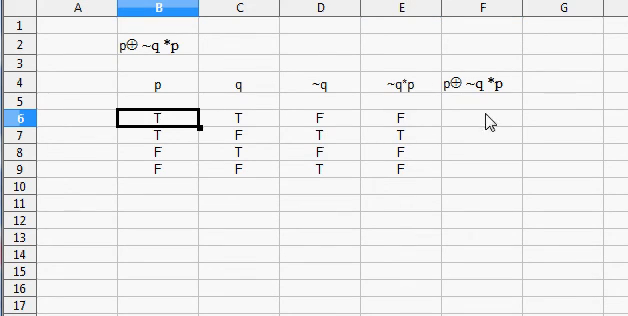
pyautogui.click(483, 117)
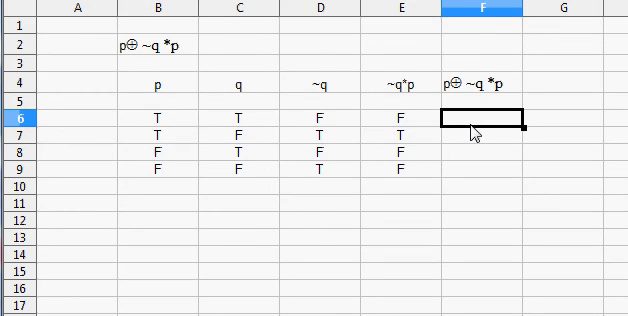
pyautogui.write('T')
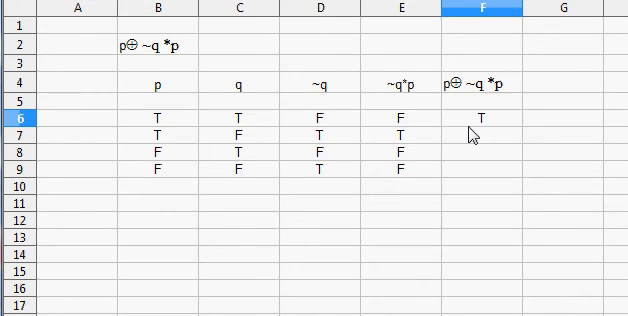
pyautogui.doubleClick(484, 118)
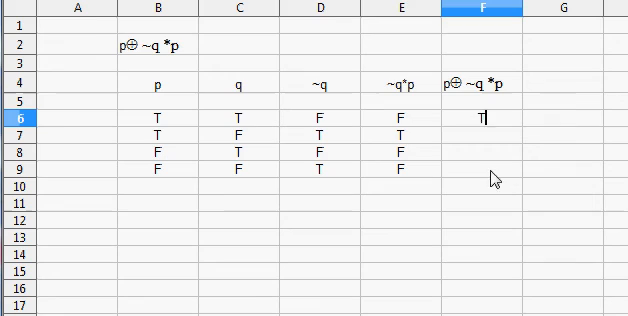
pyautogui.moveTo(265, 133)
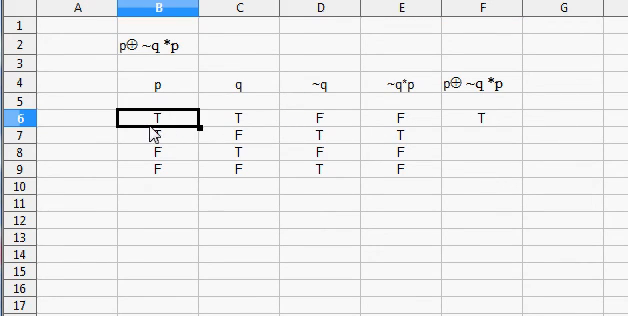
pyautogui.click(160, 131)
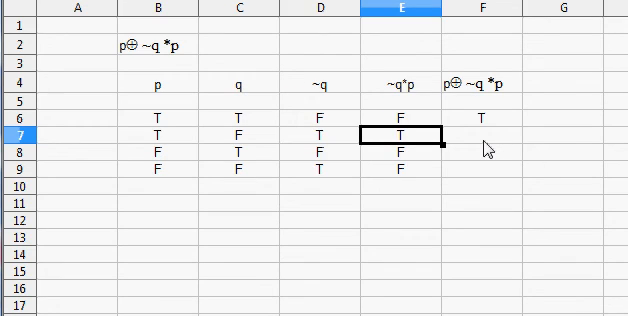
pyautogui.click(486, 137)
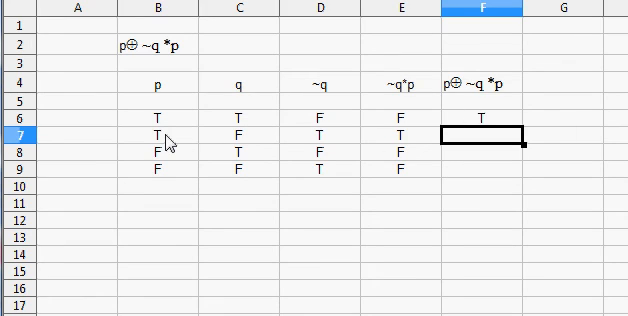
pyautogui.write('F')
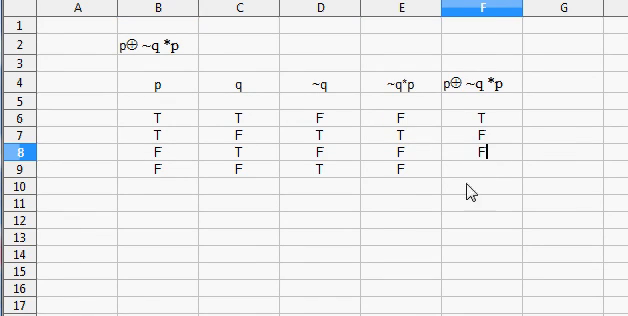
pyautogui.click(400, 169)
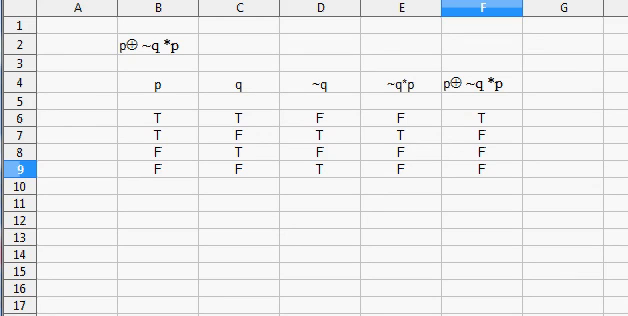
pyautogui.click(157, 47)
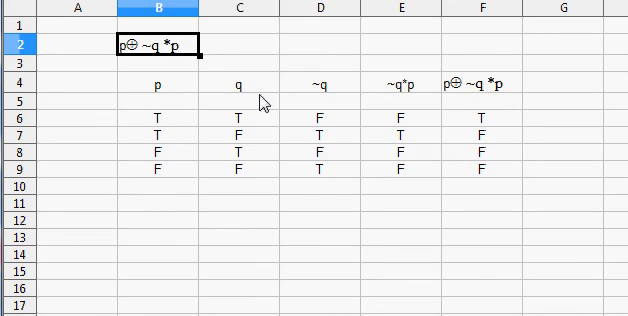
pyautogui.moveTo(398, 279)
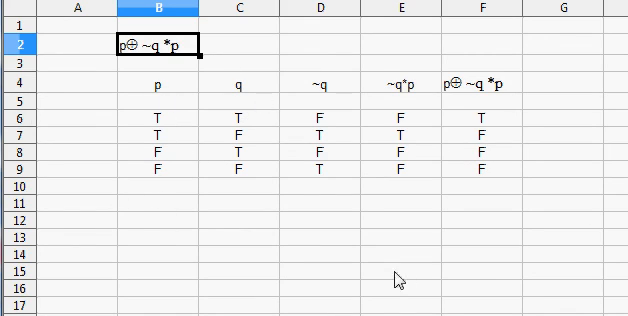
pyautogui.moveTo(133, 63)
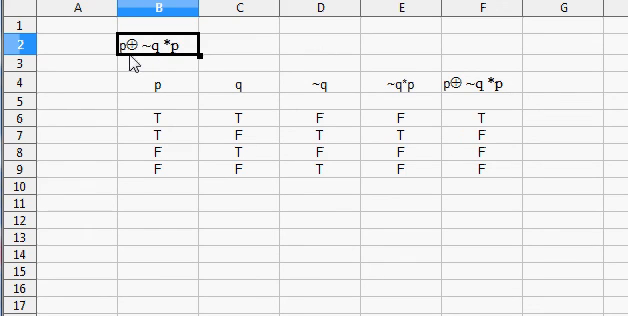